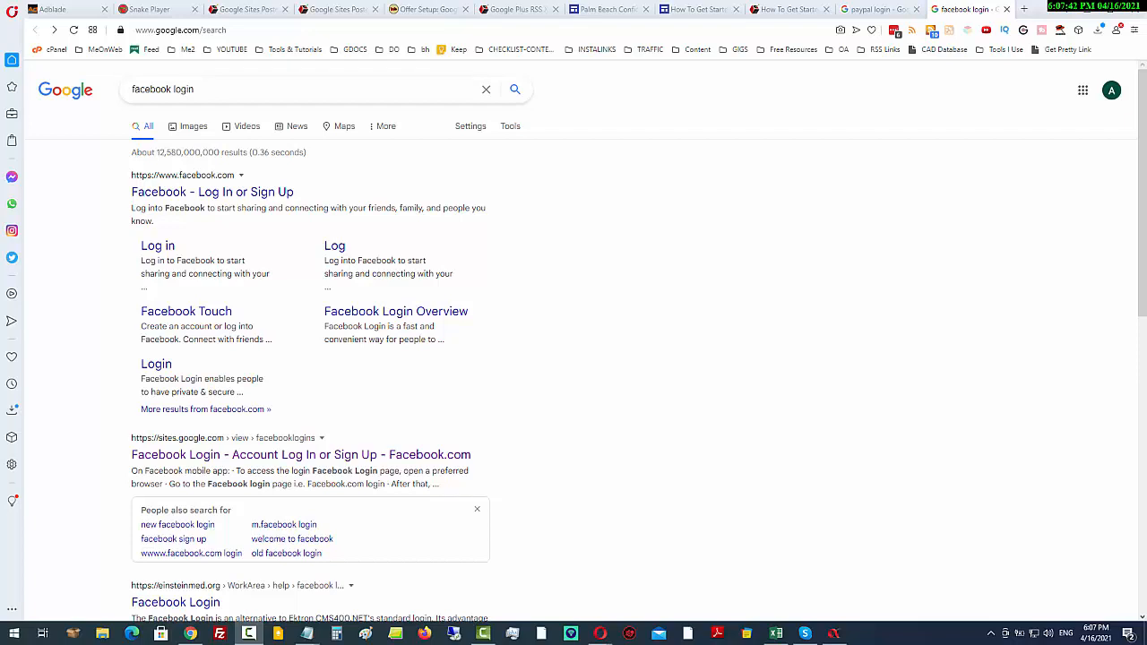
pyautogui.moveTo(651, 418)
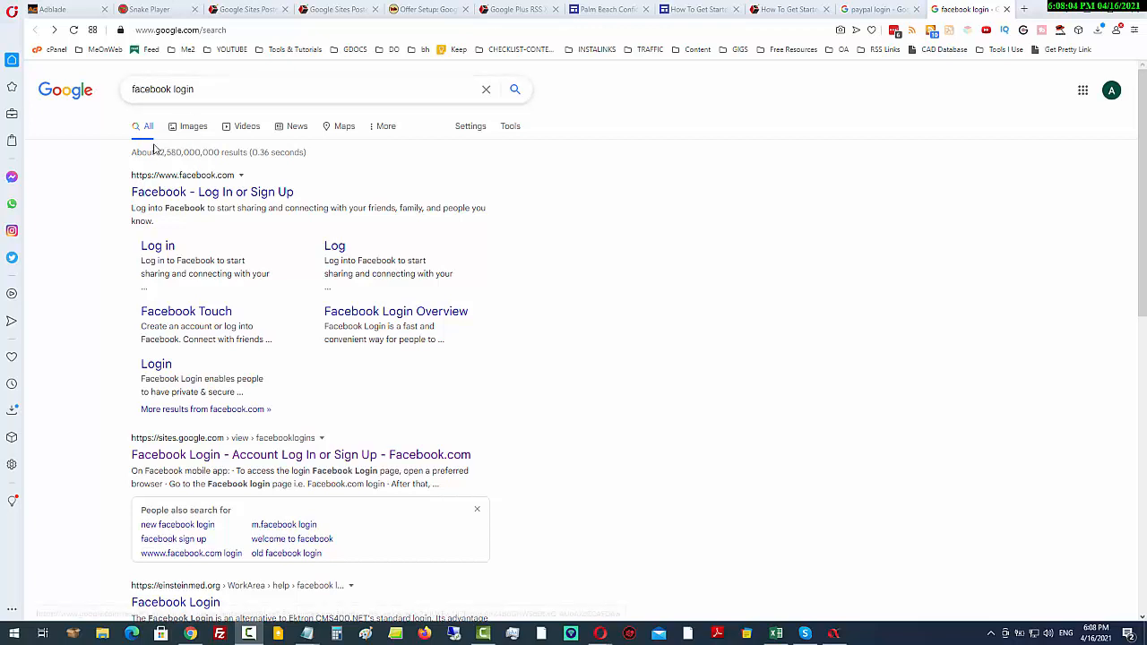
pyautogui.moveTo(166, 168)
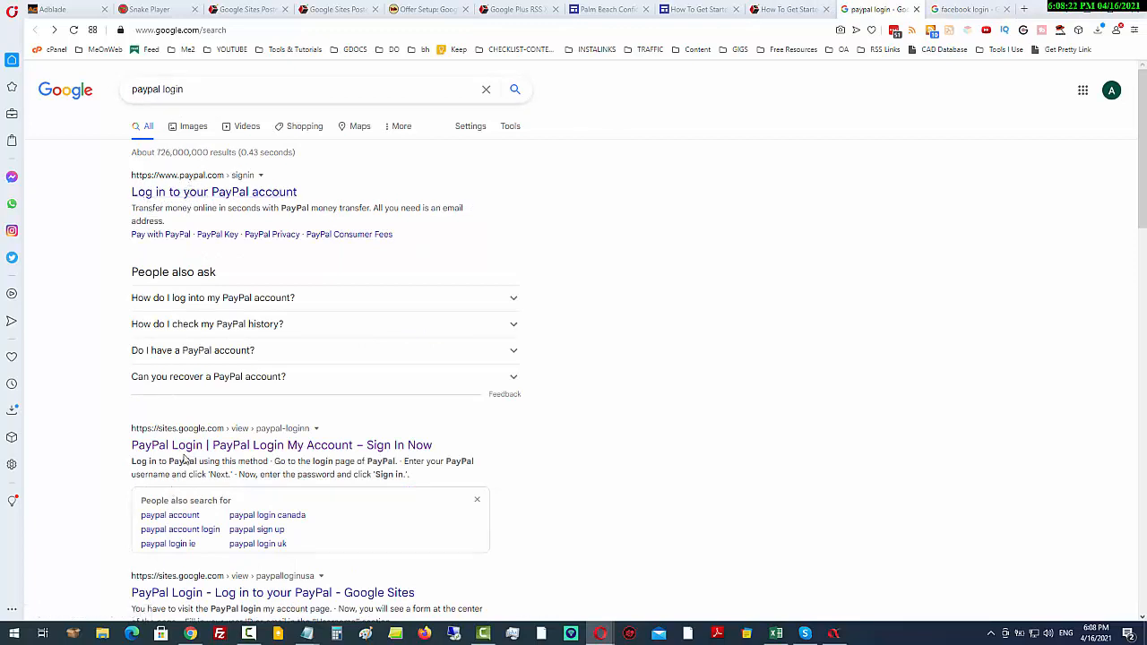
pyautogui.moveTo(726, 86)
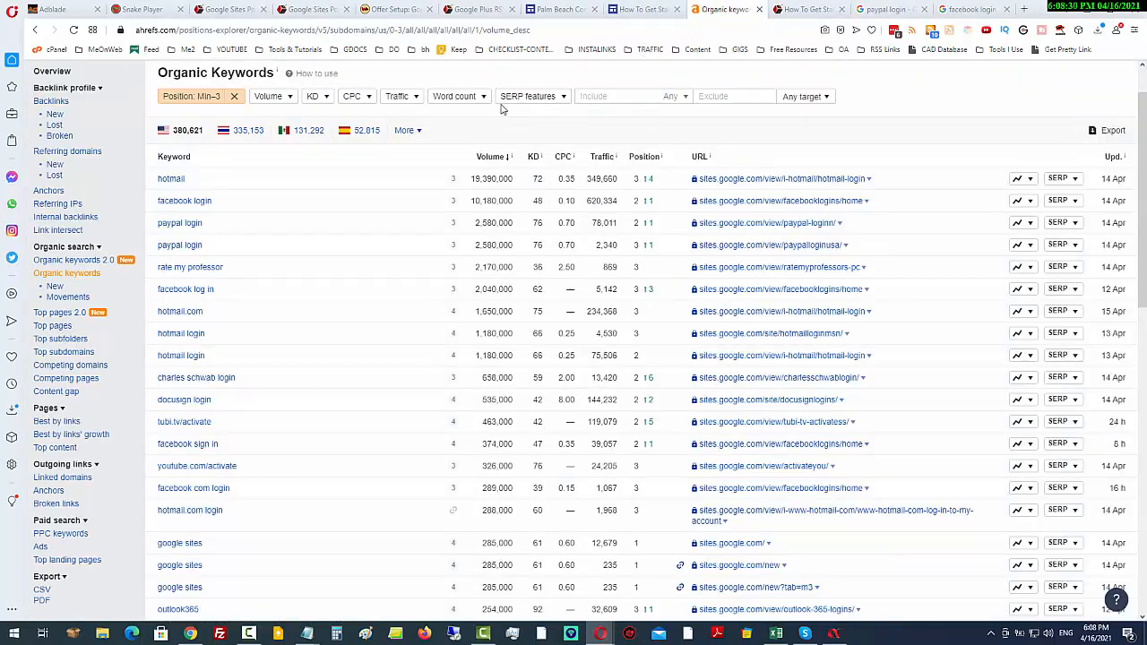
pyautogui.moveTo(256, 166)
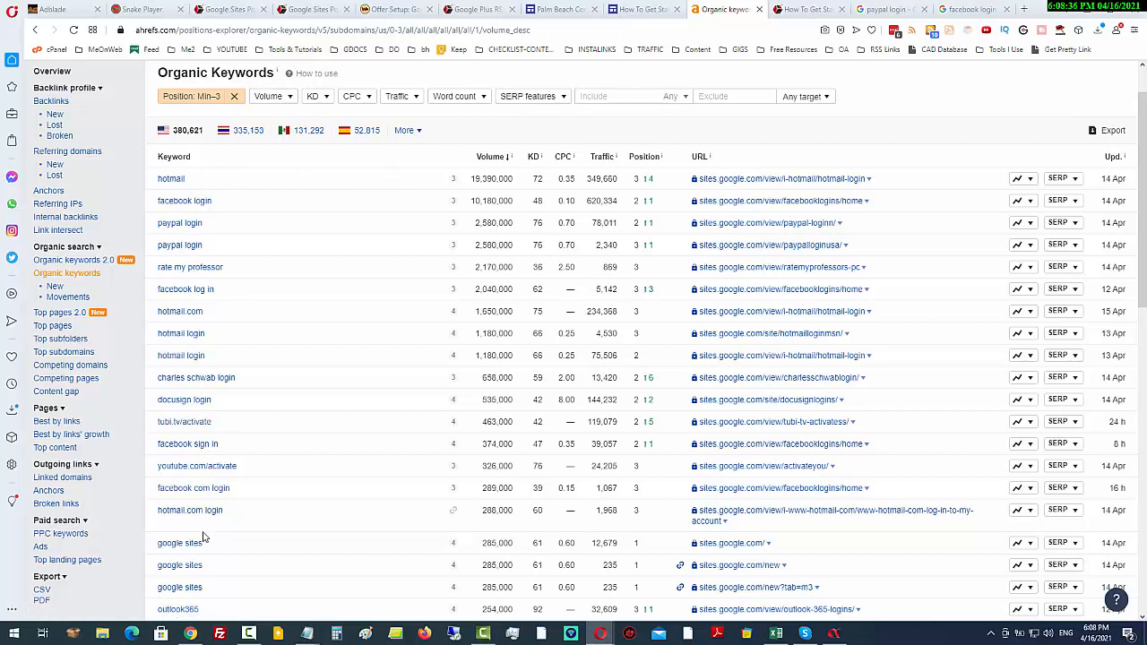
pyautogui.moveTo(374, 445)
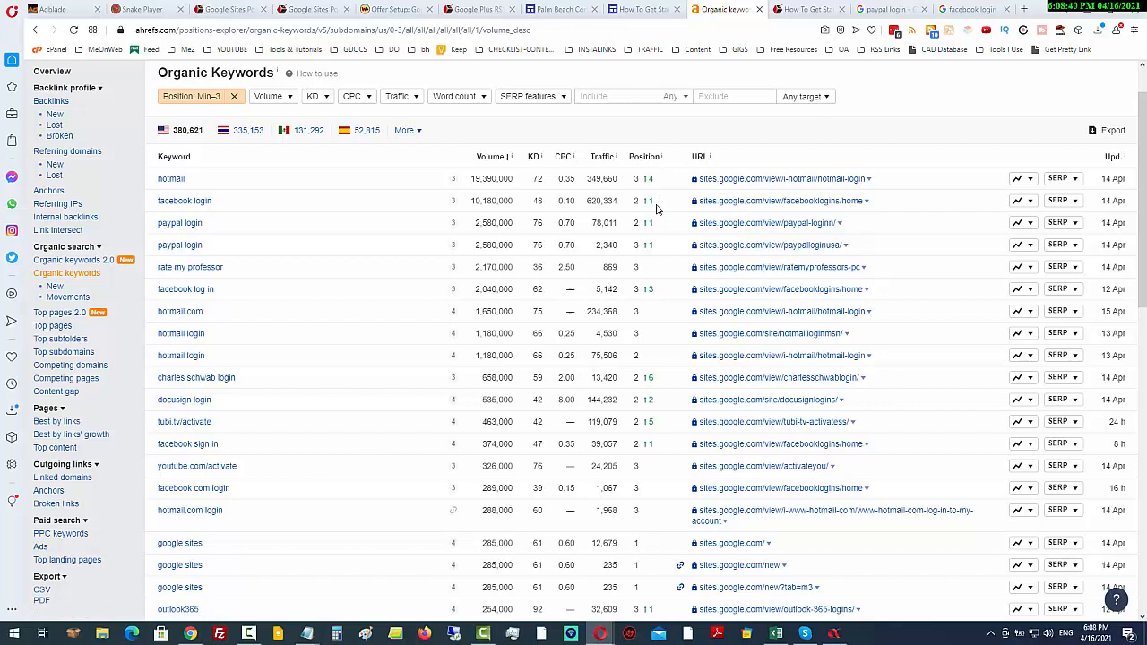
pyautogui.moveTo(600, 195)
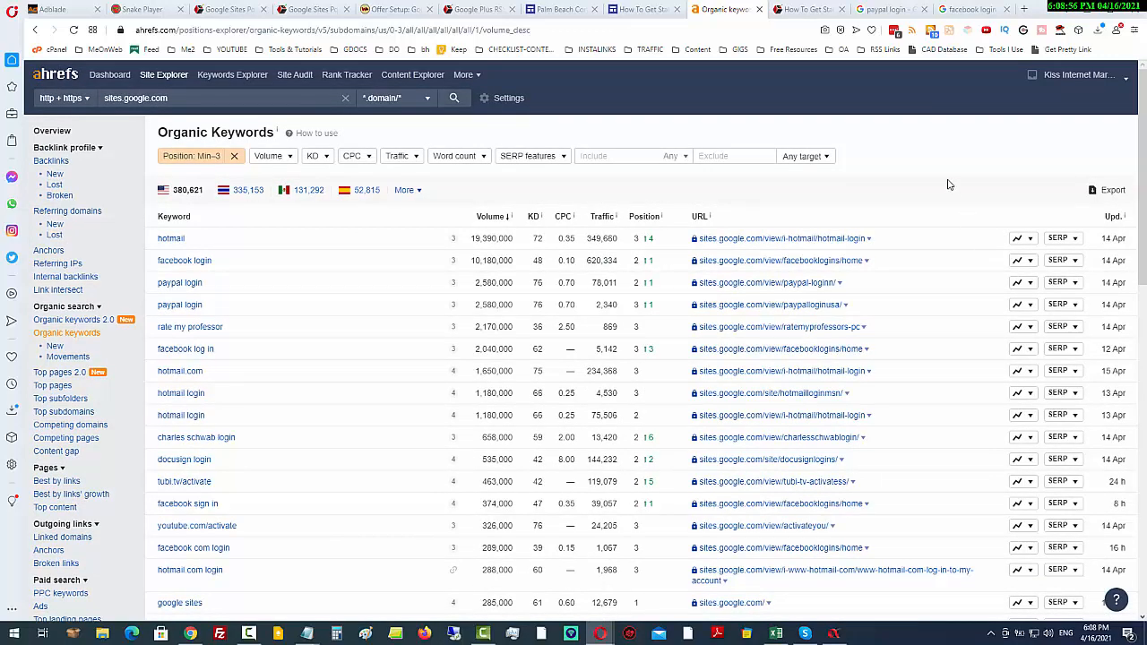
pyautogui.moveTo(945, 157)
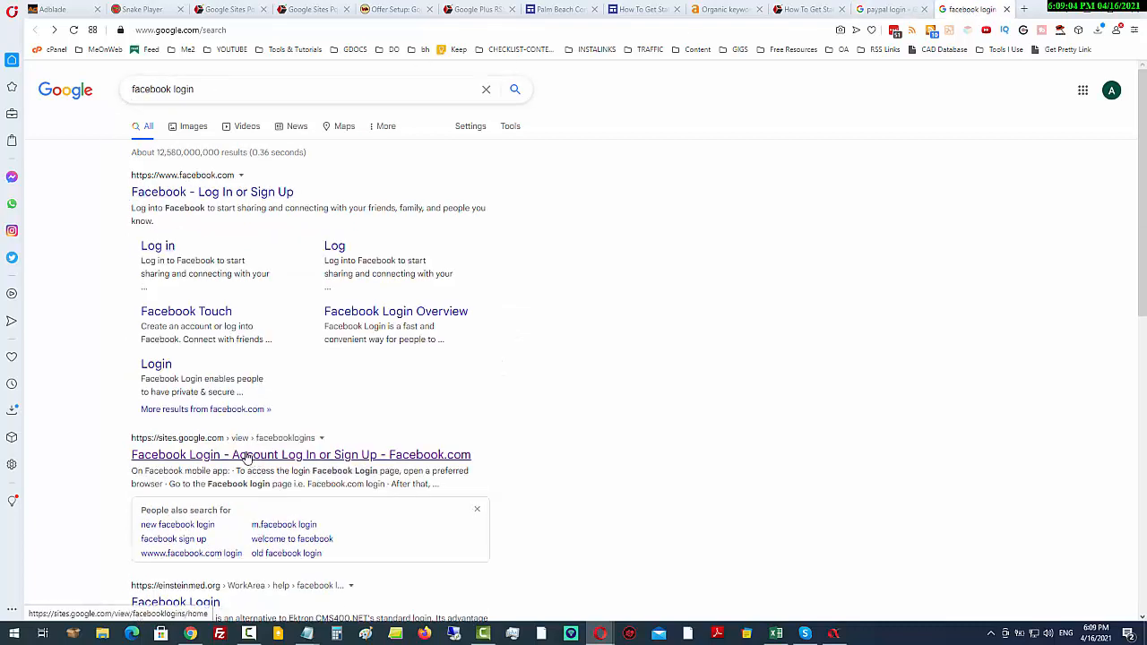
# - Open the sites.google.com Facebook Login result and scroll through its guide content
pyautogui.click(301, 454)
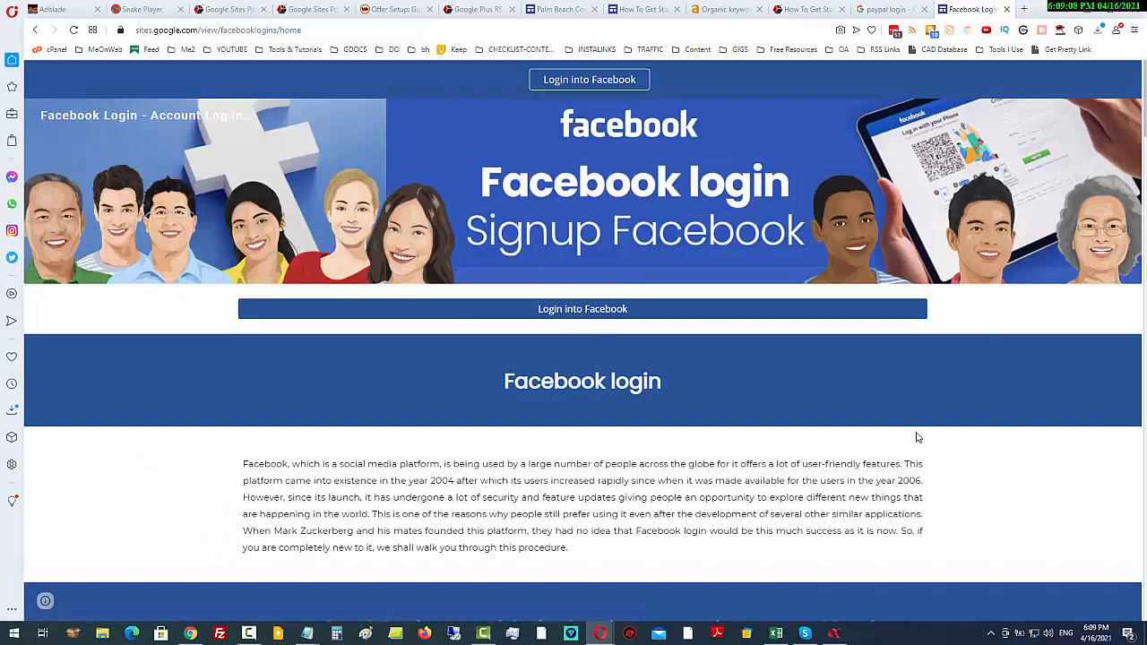
pyautogui.moveTo(766, 100)
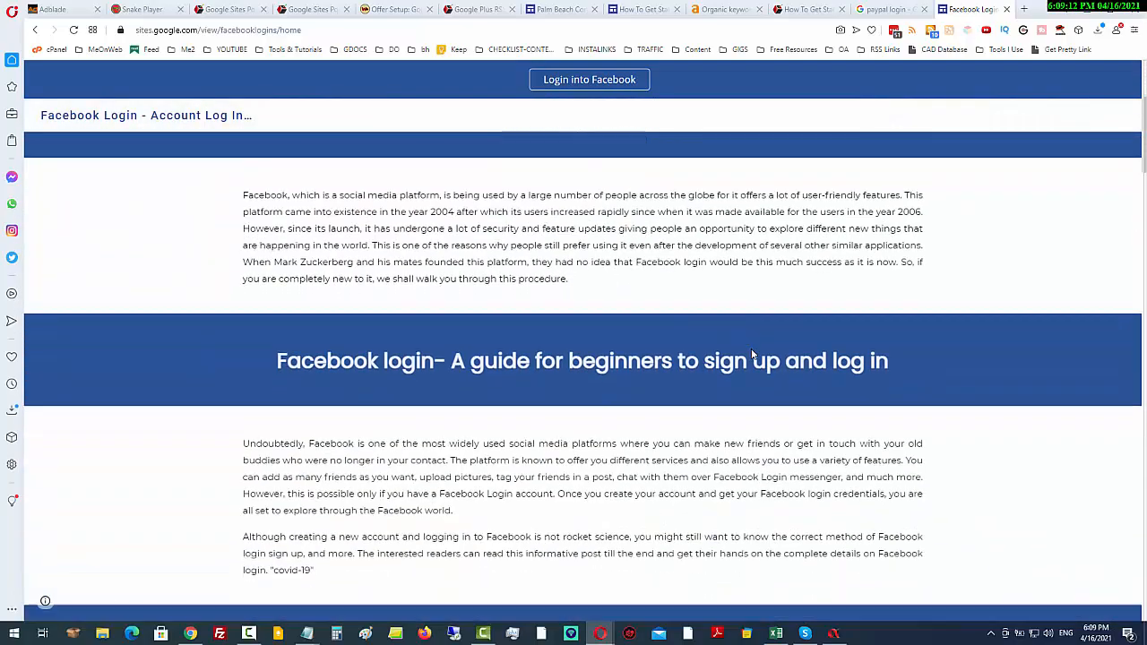
pyautogui.scroll(-3)
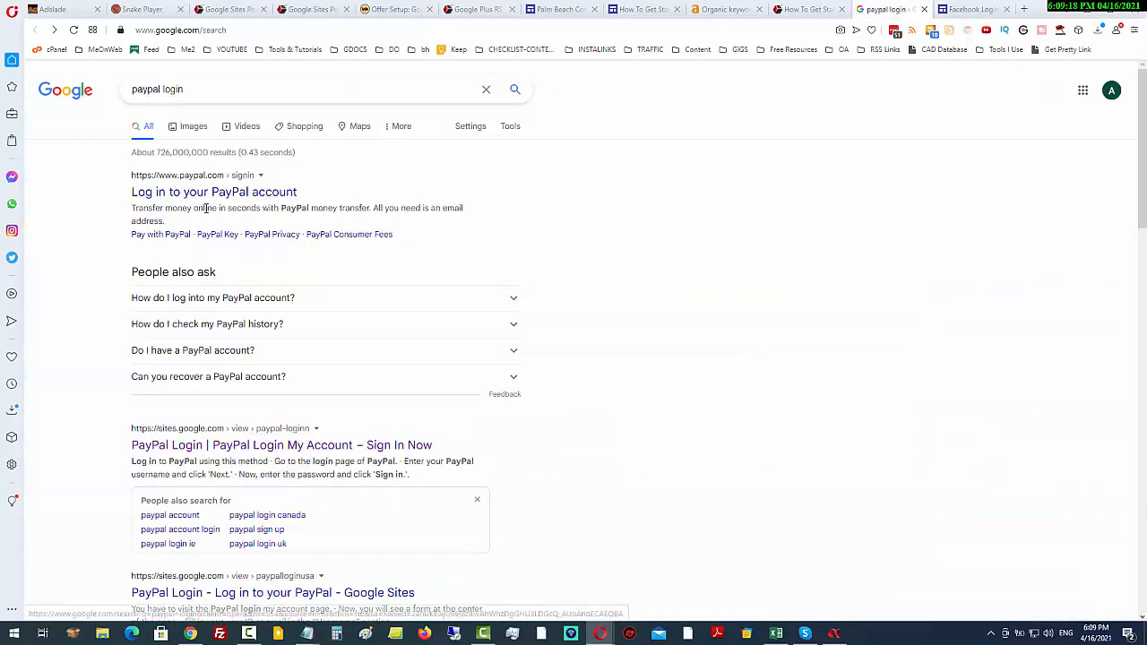
# - Open the sites.google.com PayPal Login result, compare with the Facebook Login tab, then return
pyautogui.click(280, 444)
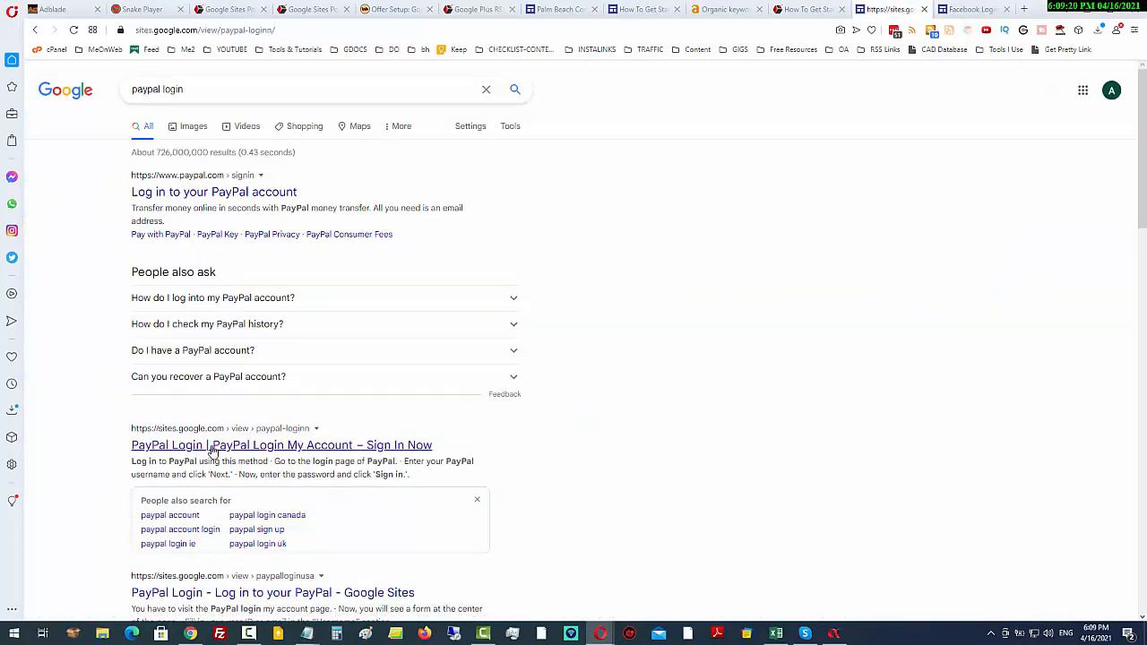
pyautogui.click(281, 444)
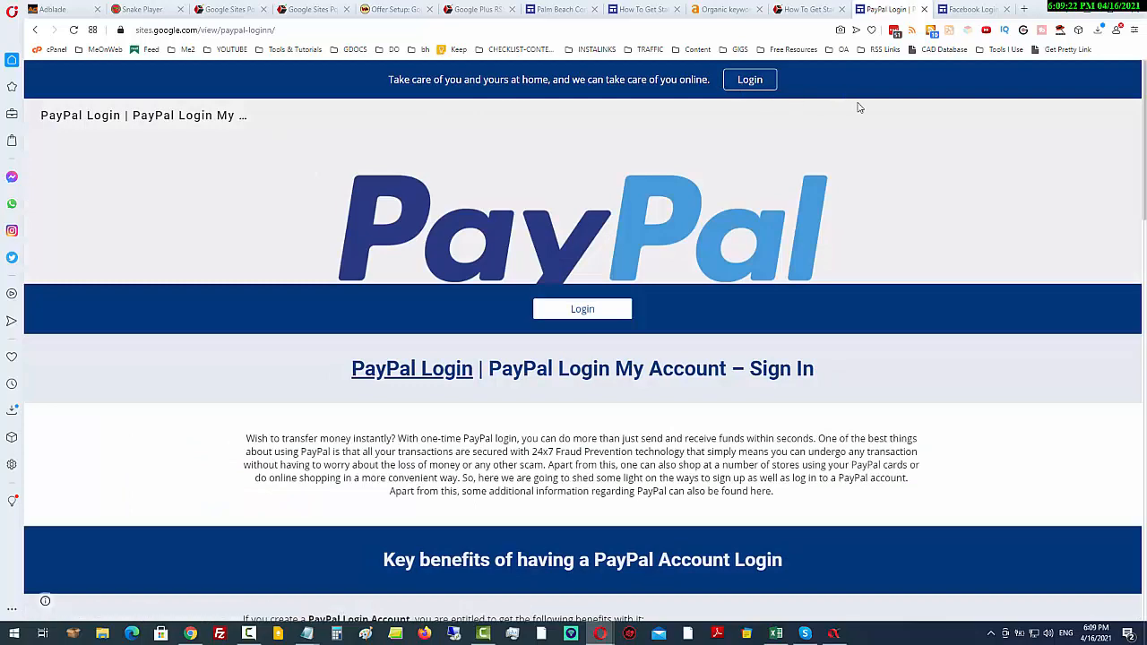
pyautogui.scroll(-3)
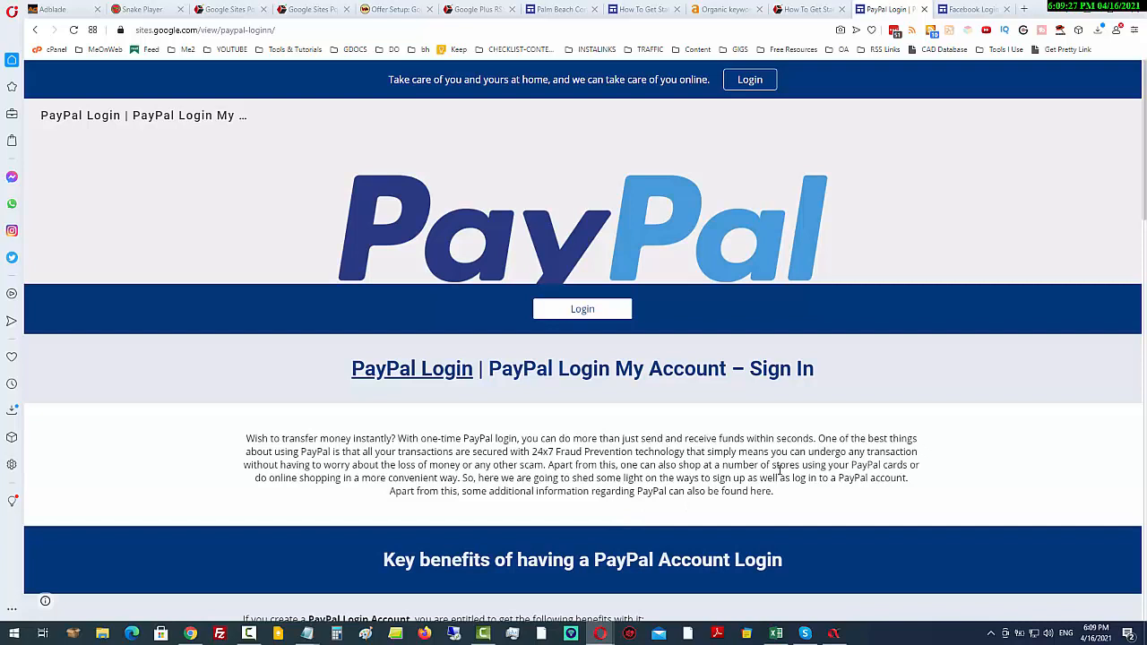
pyautogui.moveTo(785, 457)
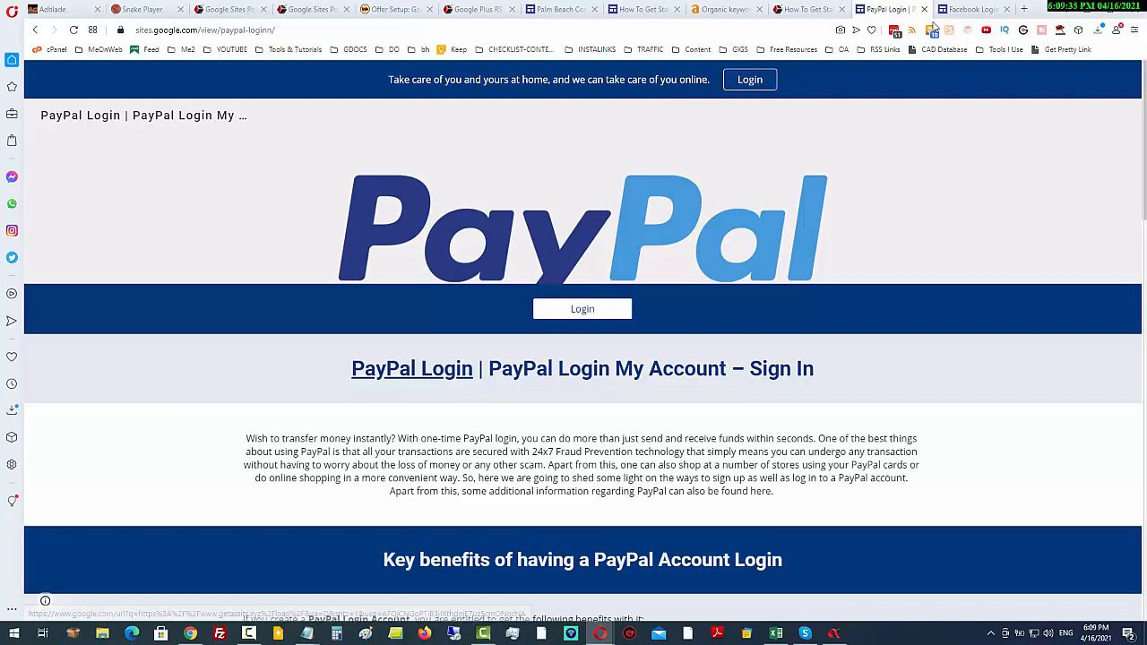
pyautogui.click(972, 9)
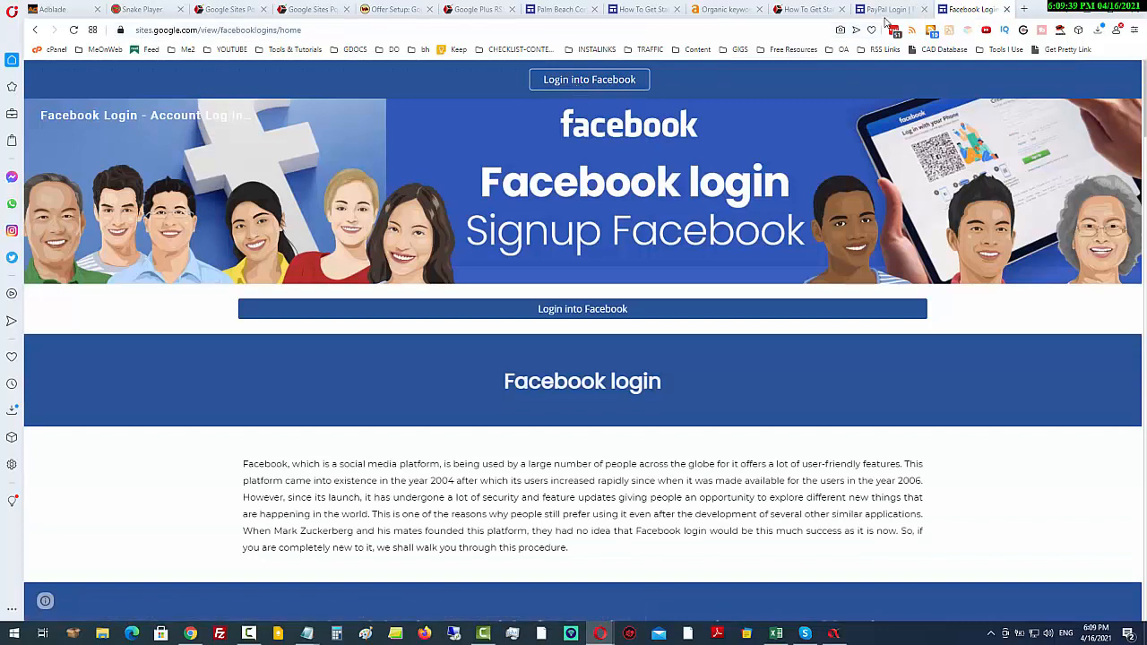
pyautogui.click(887, 9)
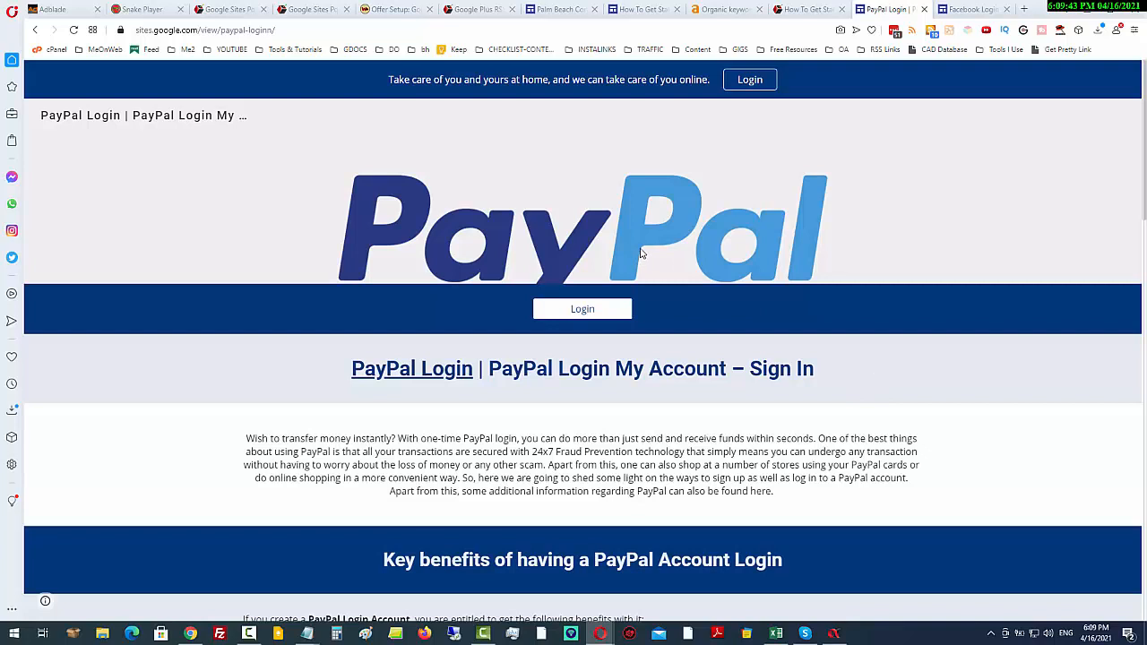
pyautogui.moveTo(430, 257)
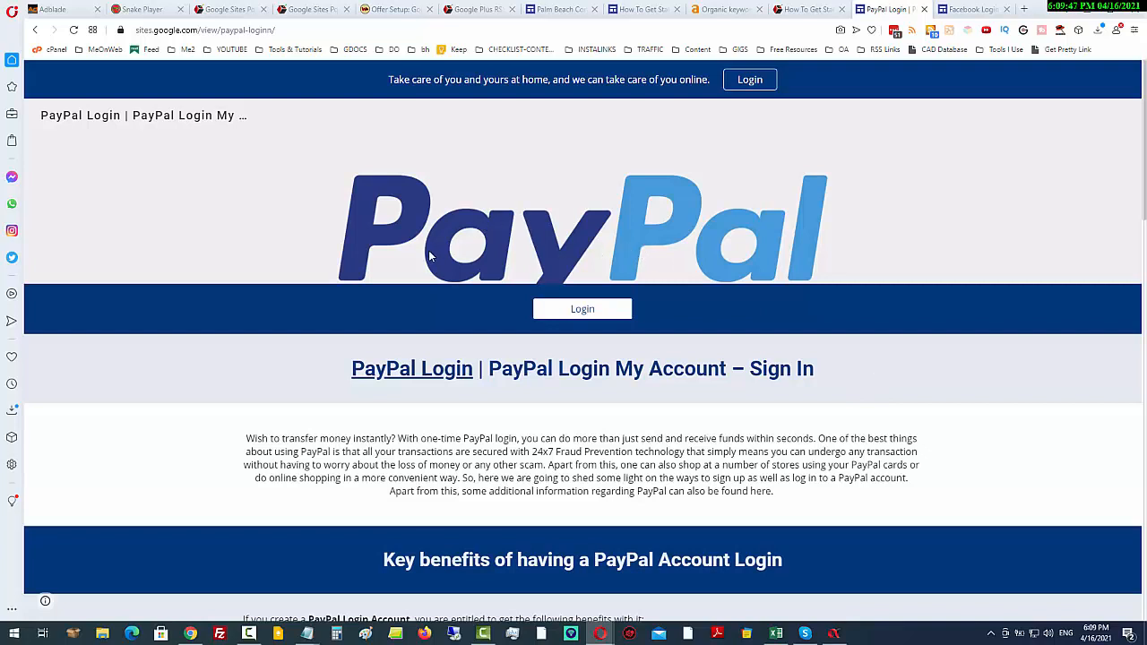
pyautogui.moveTo(542, 202)
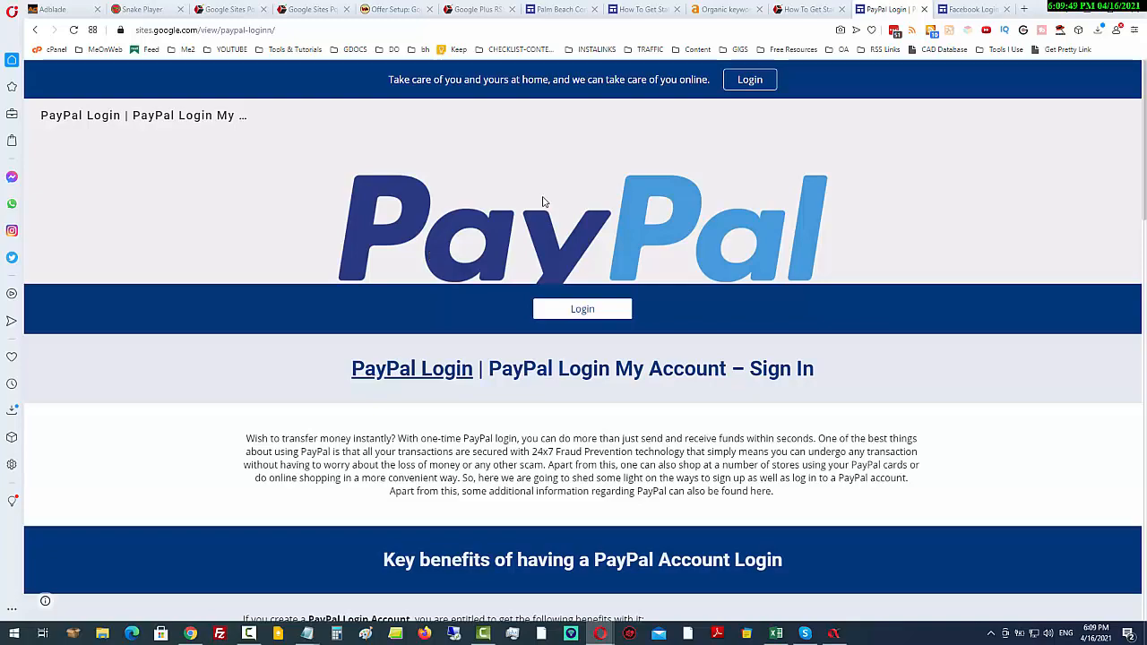